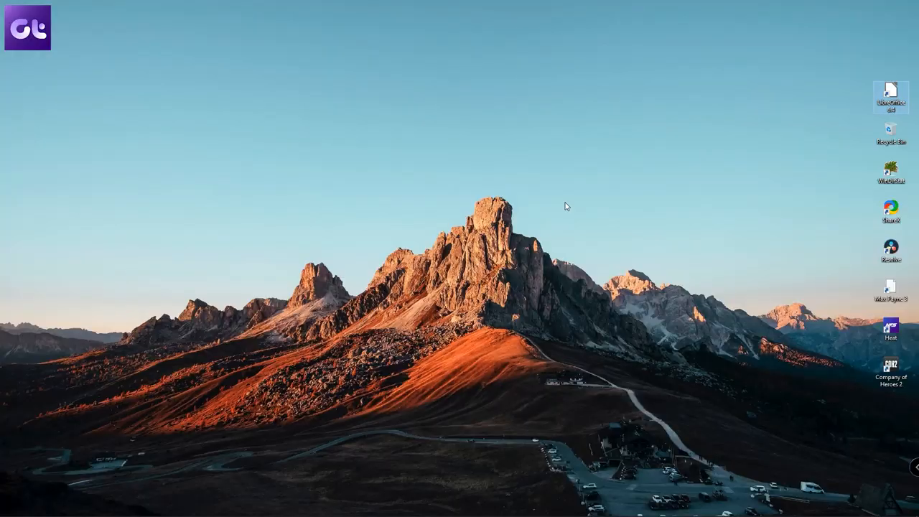
# - Browse the Writer gallery's Transportation and other clip-art themes, then filter the Start Center to Writer templates
pyautogui.doubleClick(890, 97)
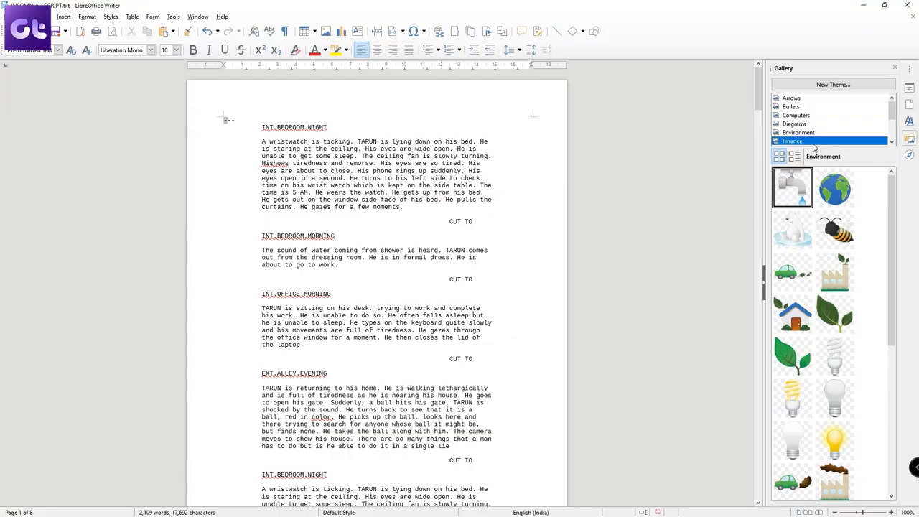
pyautogui.click(806, 141)
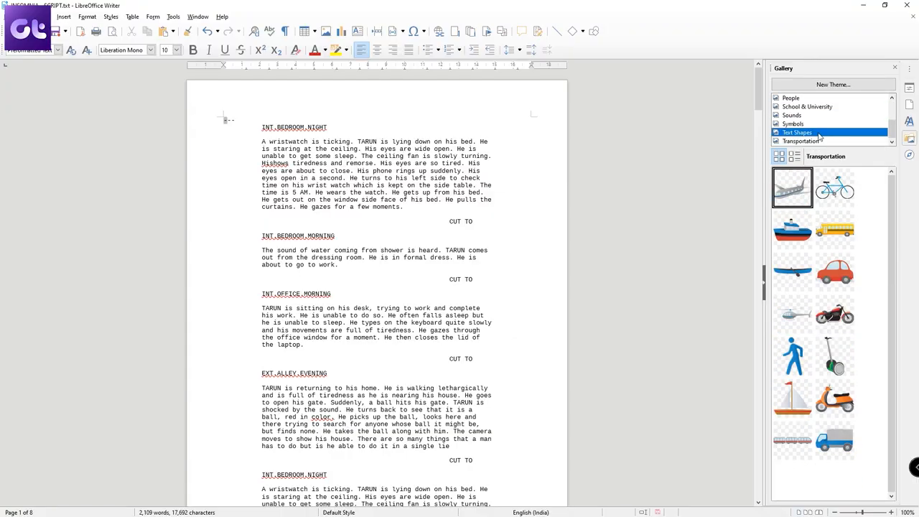
pyautogui.click(797, 133)
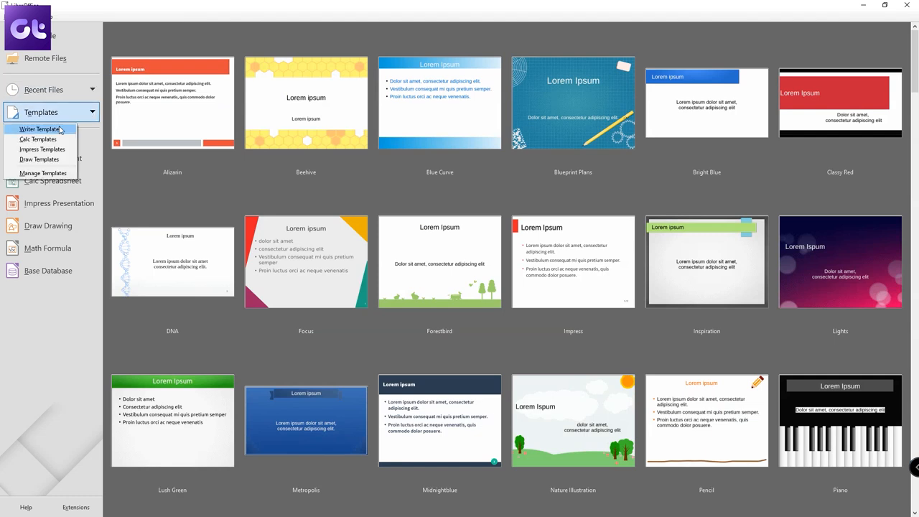
pyautogui.click(39, 129)
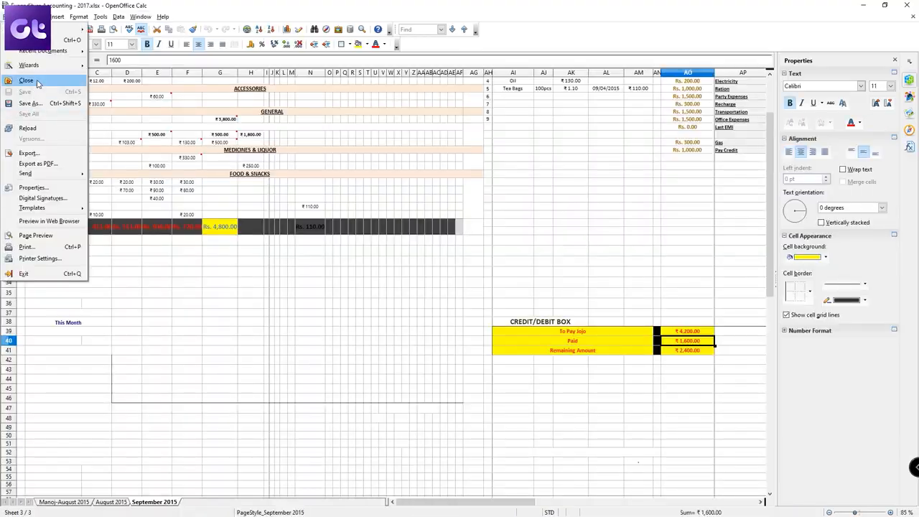
# - Close the expense spreadsheet and start a presentation from a template, previewing the second template
pyautogui.click(26, 81)
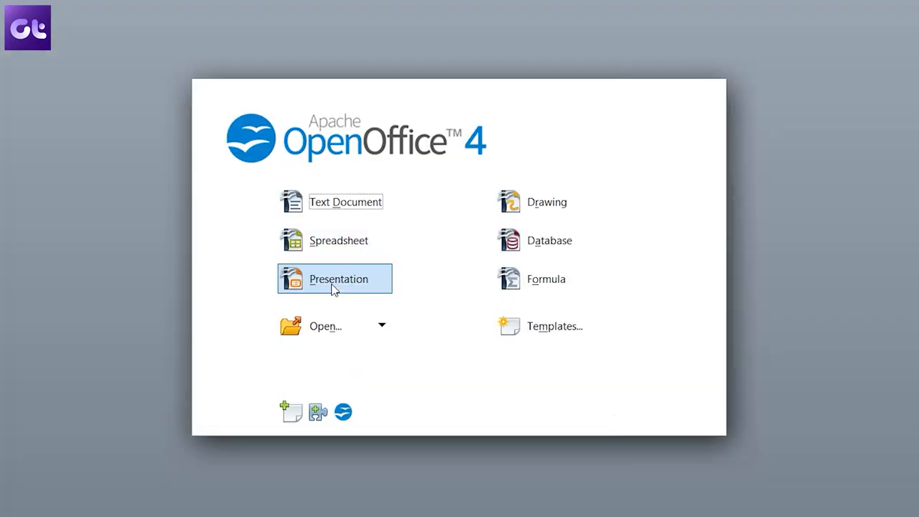
pyautogui.click(333, 278)
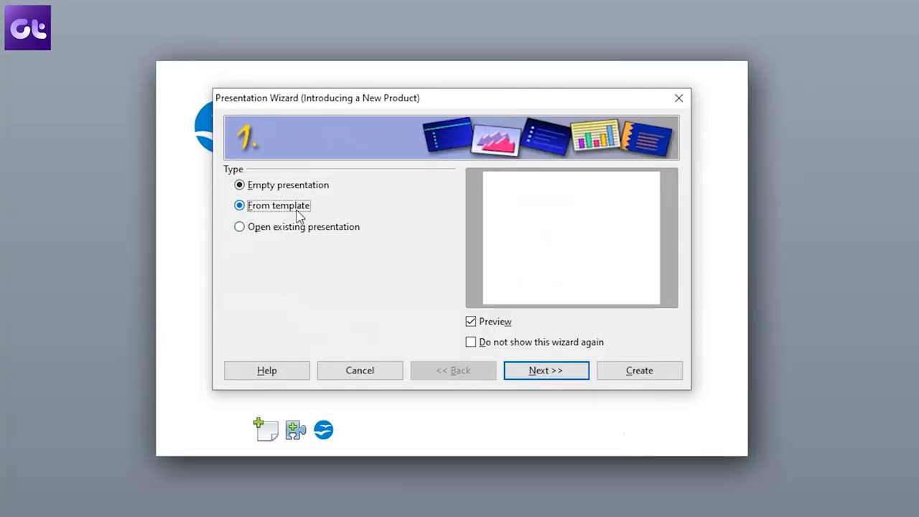
pyautogui.click(238, 206)
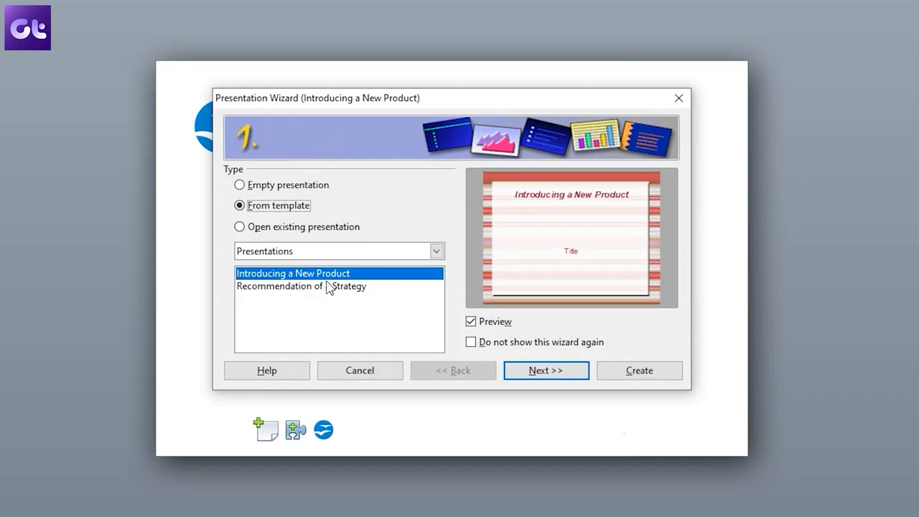
pyautogui.click(301, 286)
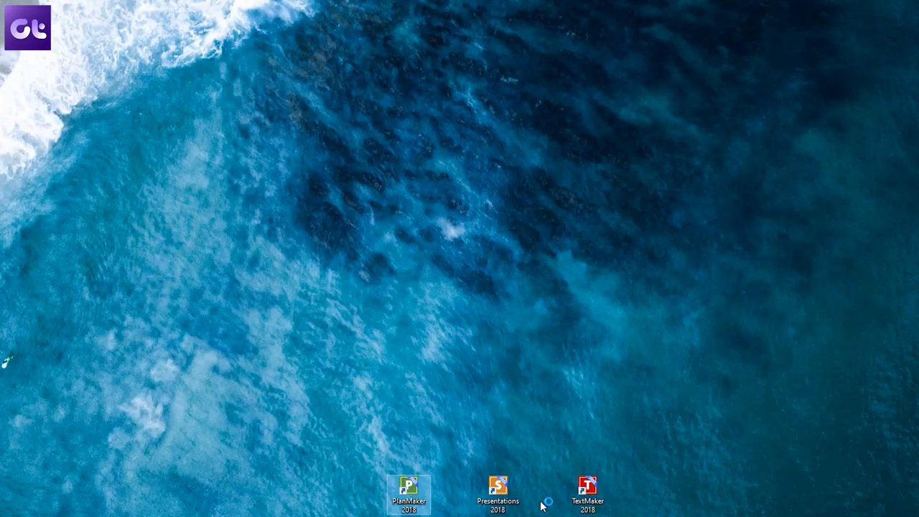
# - Launch FreeOffice, choose a UI style and accept the default file formats in setup
pyautogui.doubleClick(410, 485)
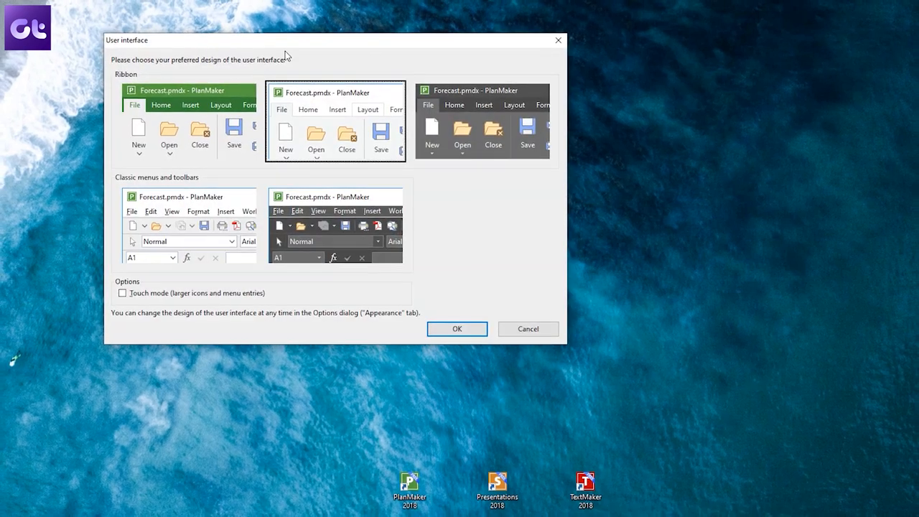
pyautogui.moveTo(284, 40); pyautogui.dragTo(483, 92)
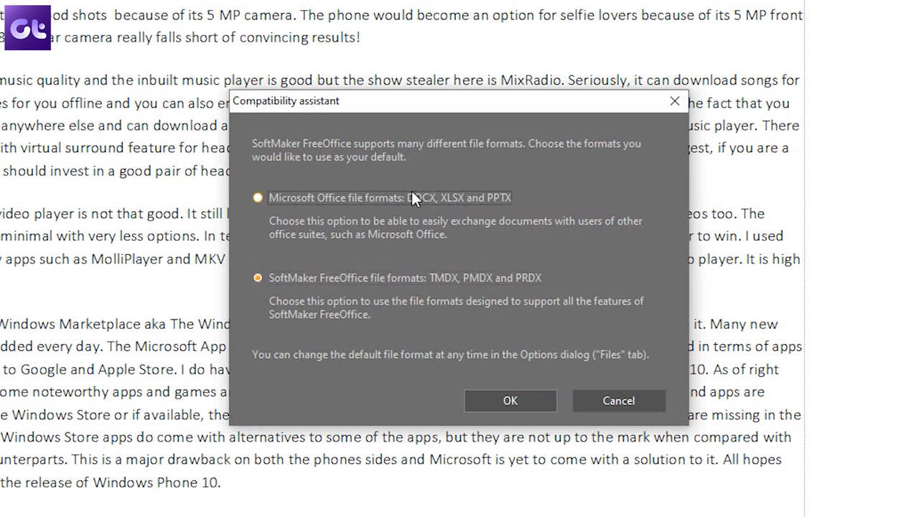
pyautogui.click(259, 279)
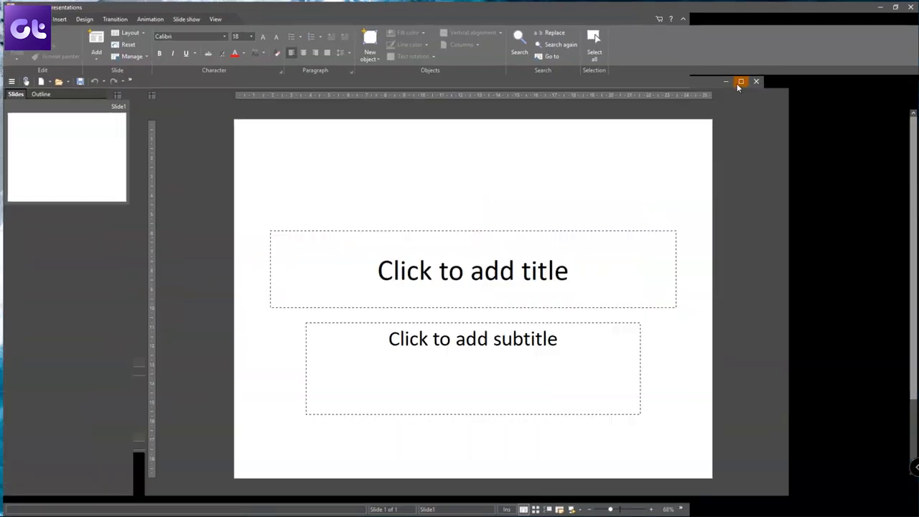
# - Start a blank title-slide presentation and look through the ribbon's animation and other tabs
pyautogui.click(742, 81)
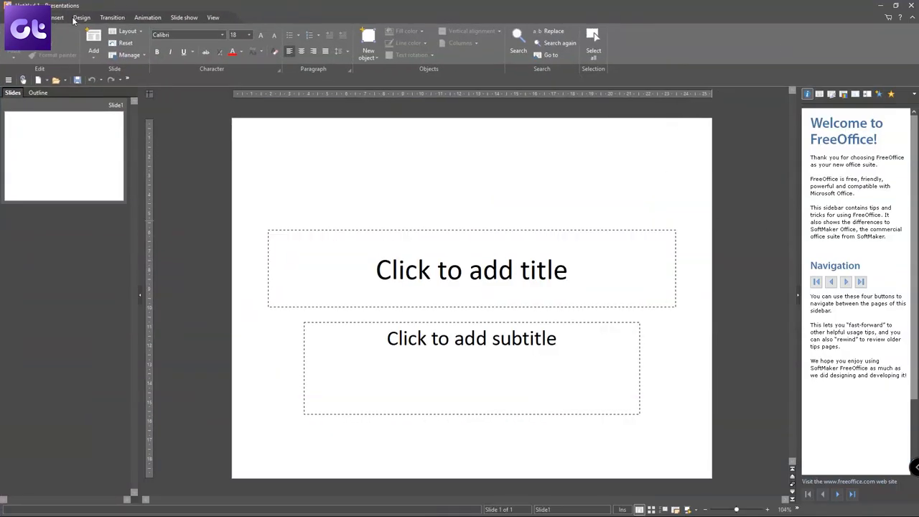
pyautogui.click(147, 18)
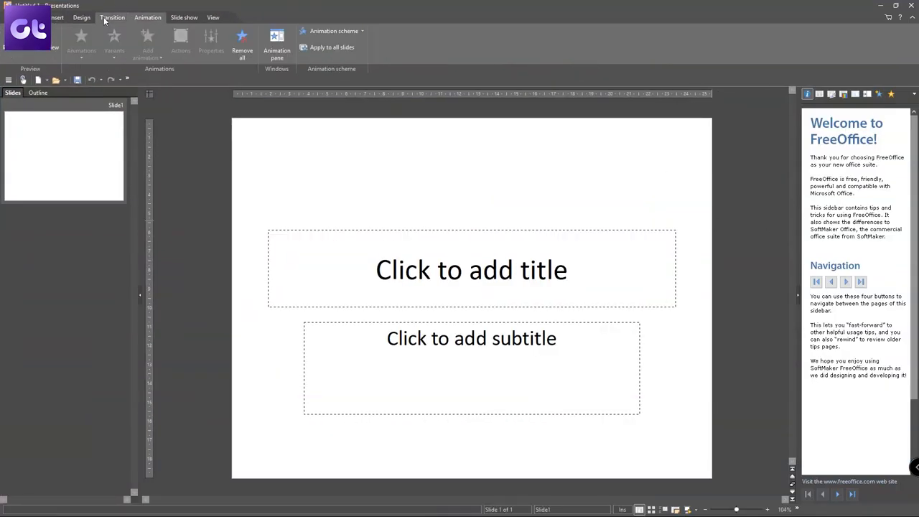
pyautogui.click(56, 17)
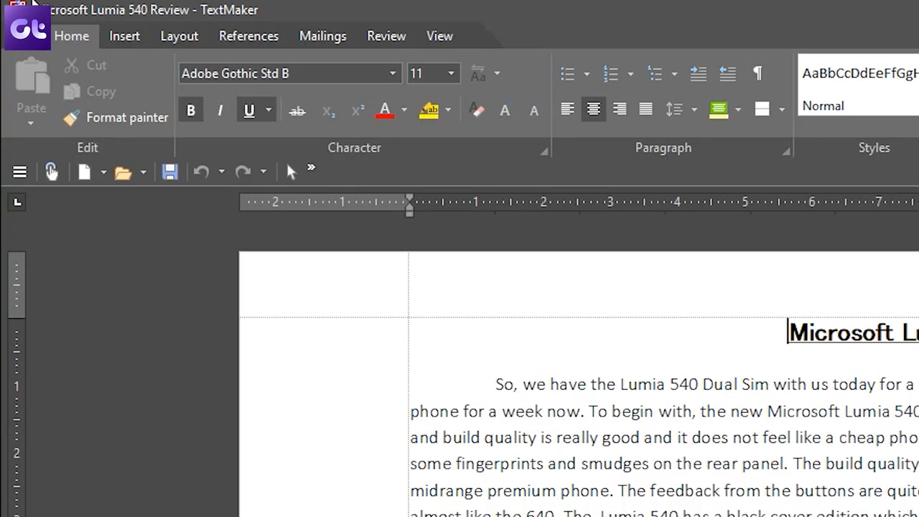
# - Through File > Customize > User interface, choose the dark ribbon design and confirm it
pyautogui.click(385, 36)
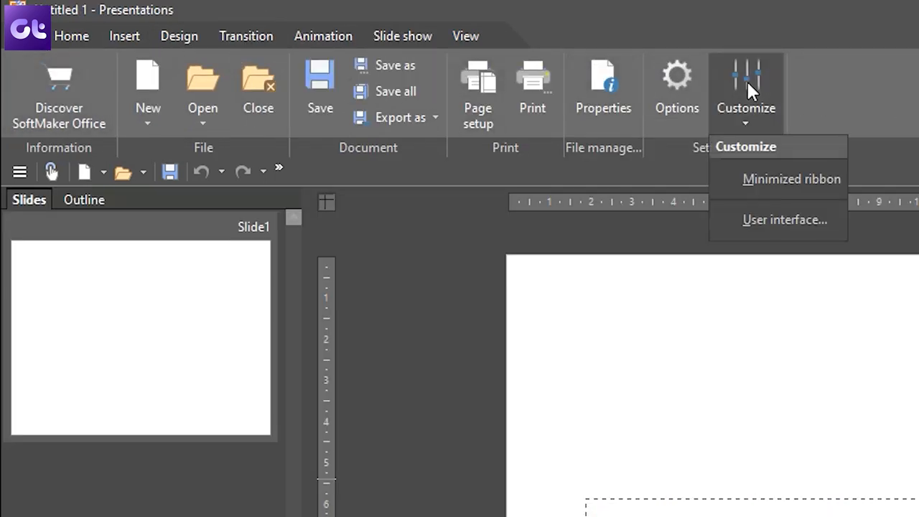
pyautogui.click(784, 219)
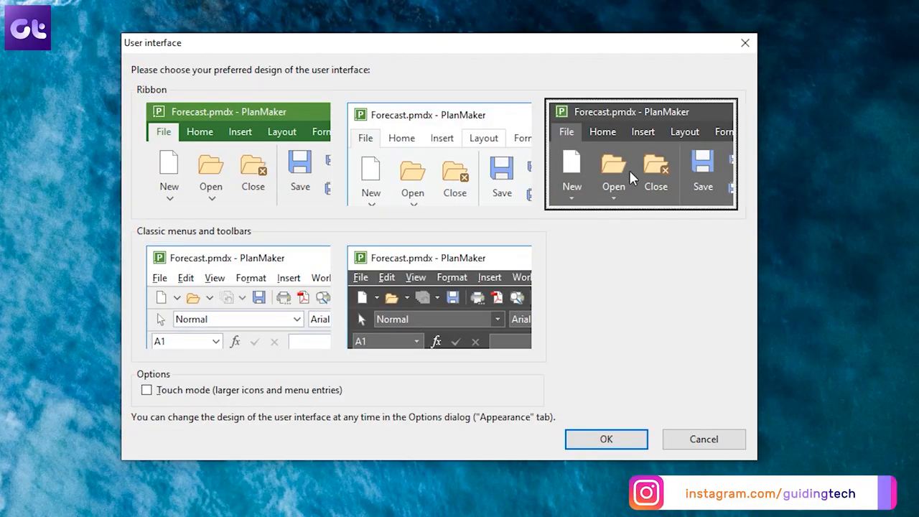
pyautogui.moveTo(605, 422)
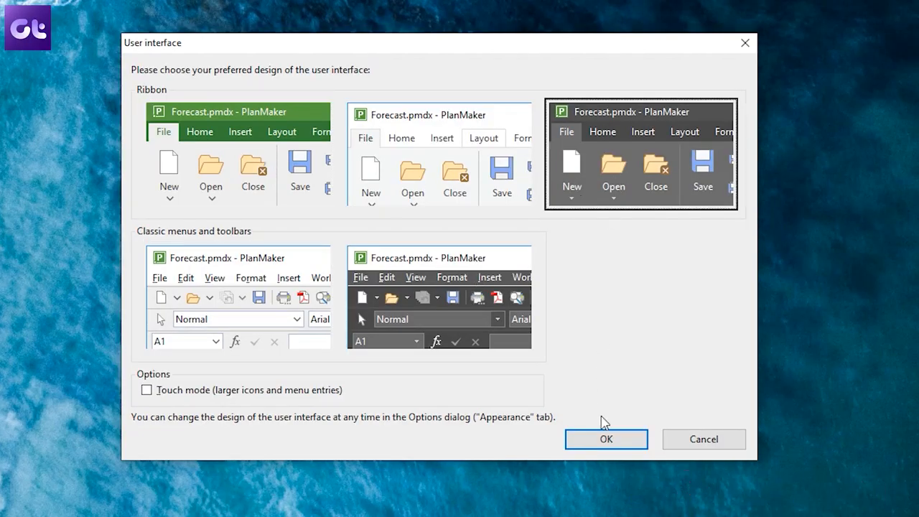
pyautogui.click(606, 439)
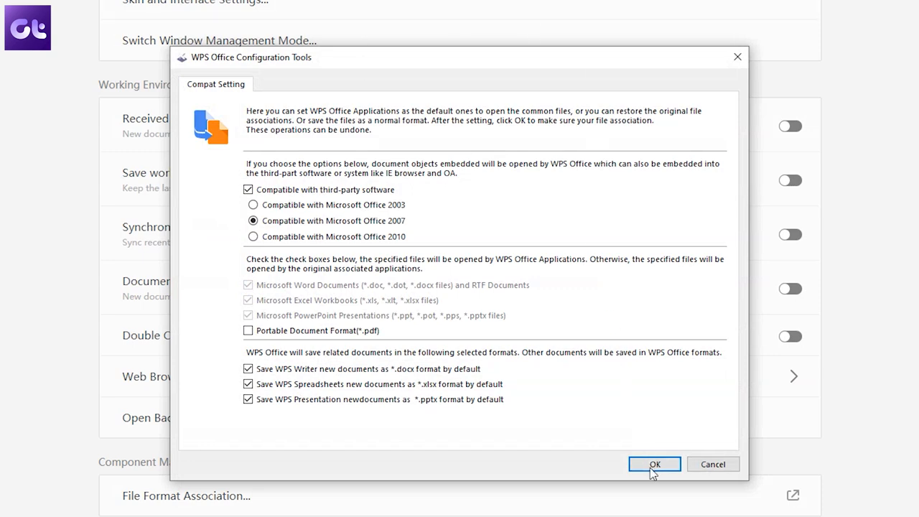
# - Confirm the .docx/.xlsx/.pptx default-save compatibility settings with OK
pyautogui.click(655, 464)
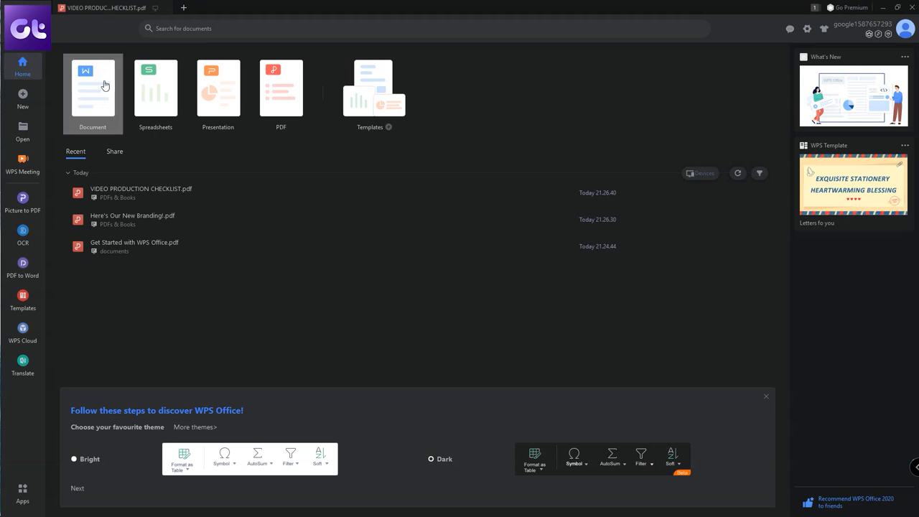
# - From the Document tile, scroll through the letter and greeting-card templates on the New tab
pyautogui.click(92, 87)
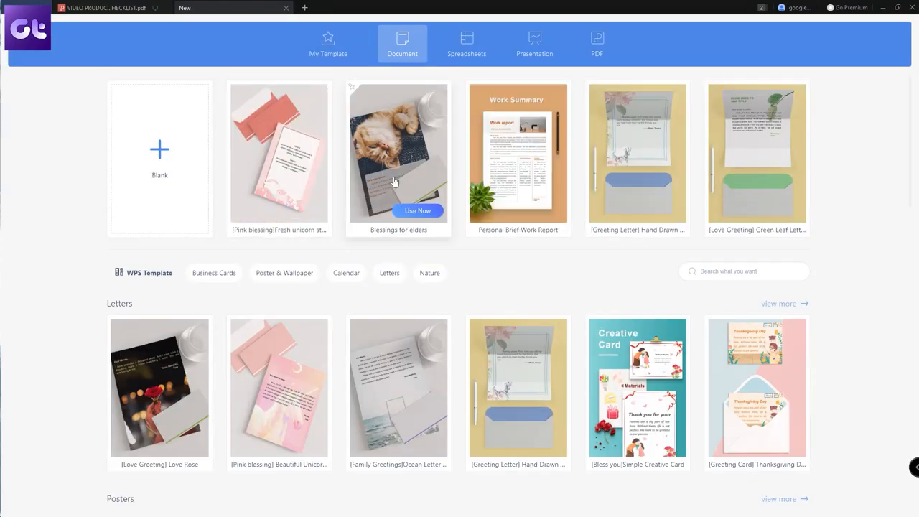
pyautogui.scroll(-3)
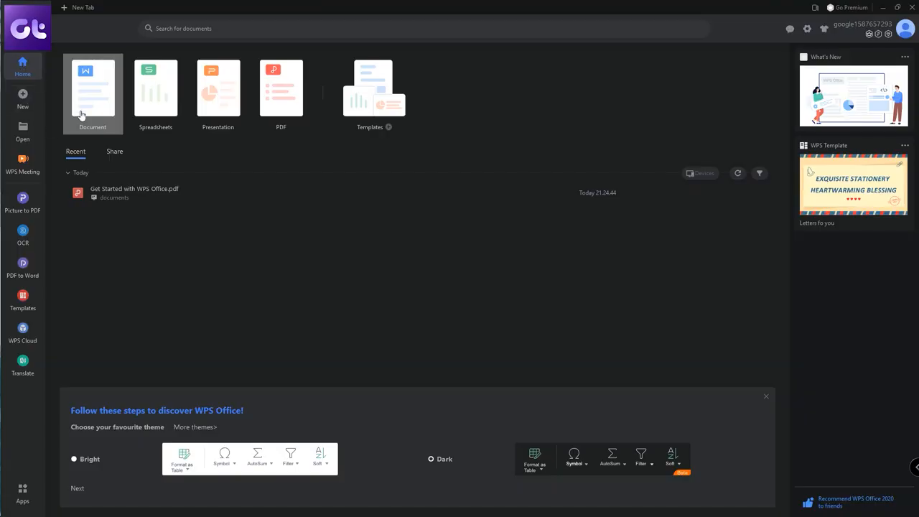
pyautogui.click(92, 89)
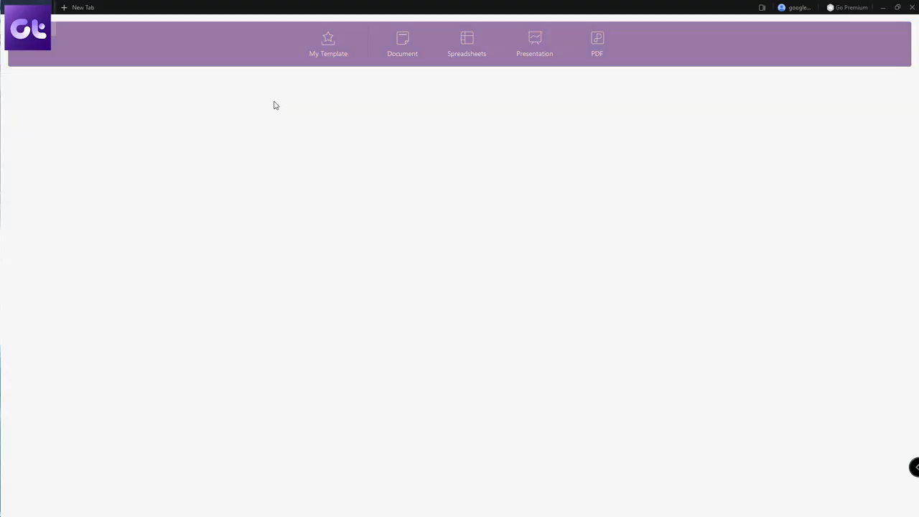
pyautogui.click(598, 43)
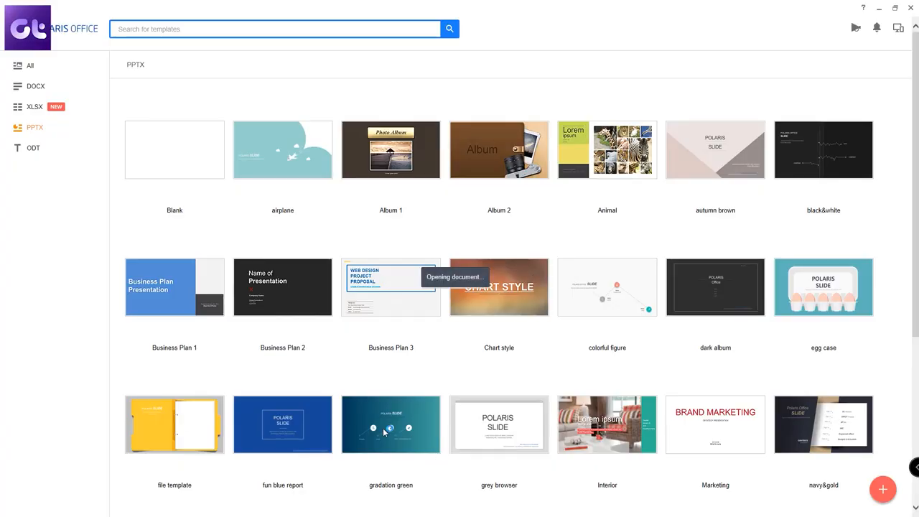
# - Start a presentation from the gradation green template, begin saving it to My Computer, then show the documents list
pyautogui.click(391, 423)
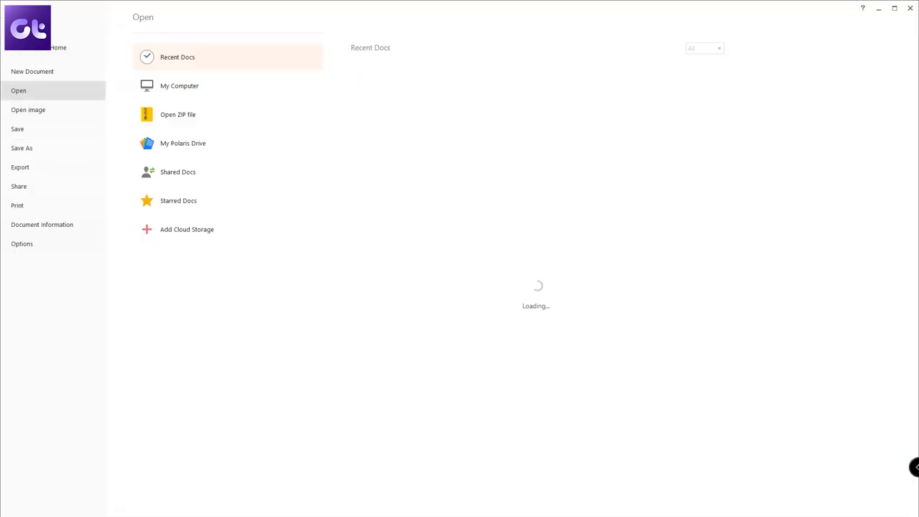
pyautogui.click(178, 86)
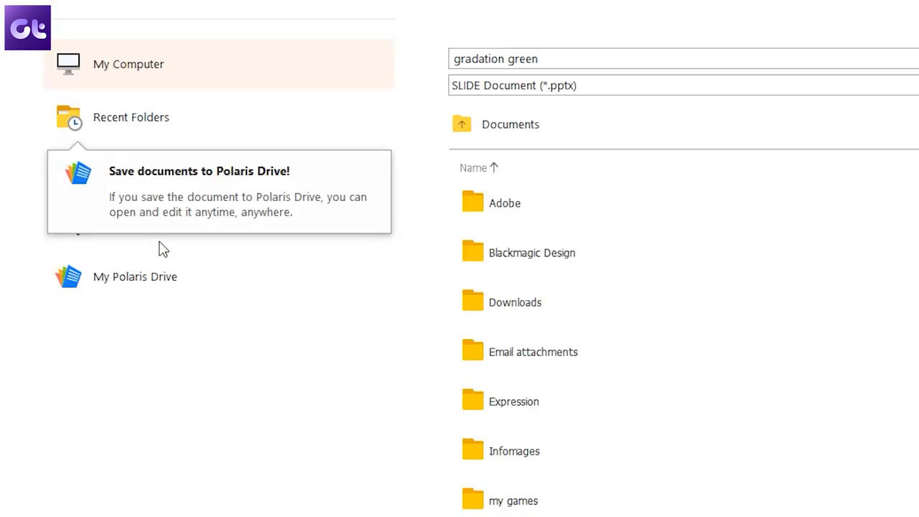
pyautogui.moveTo(285, 213)
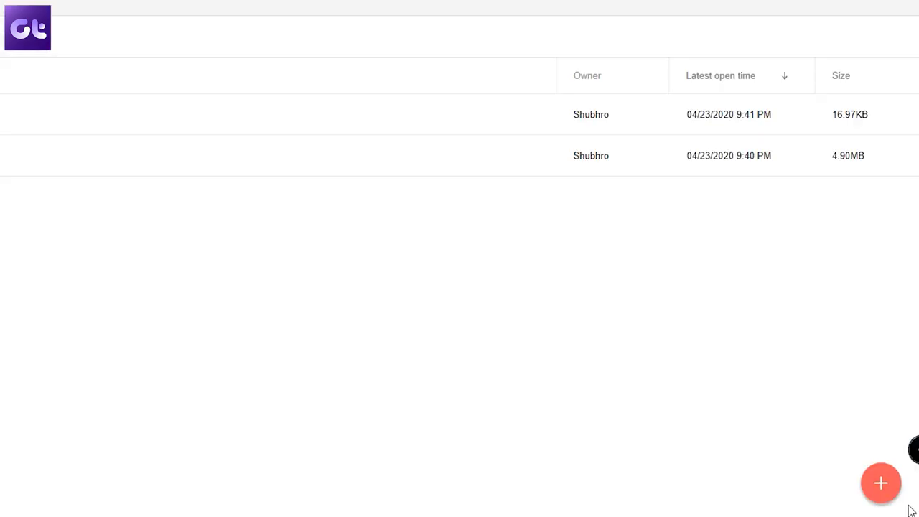
pyautogui.click(882, 483)
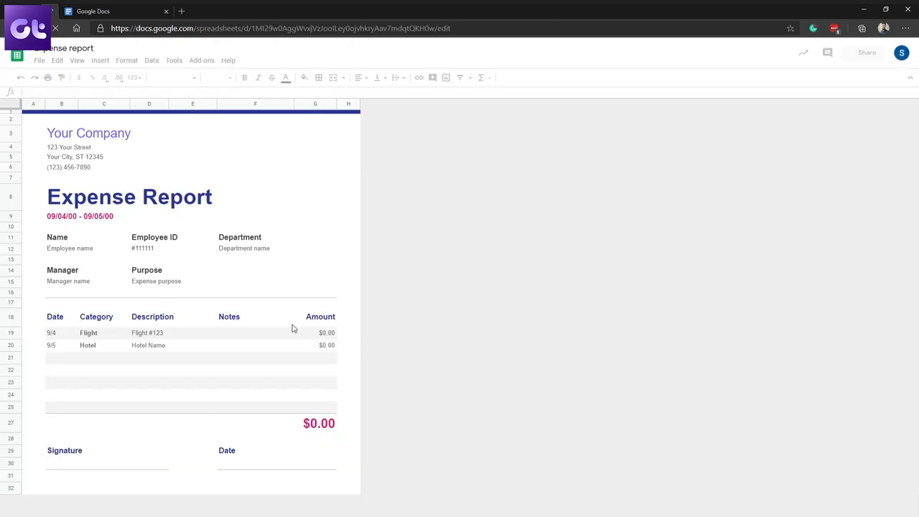
# - Switch to the new Expense Report spreadsheet's browser tab
pyautogui.click(115, 12)
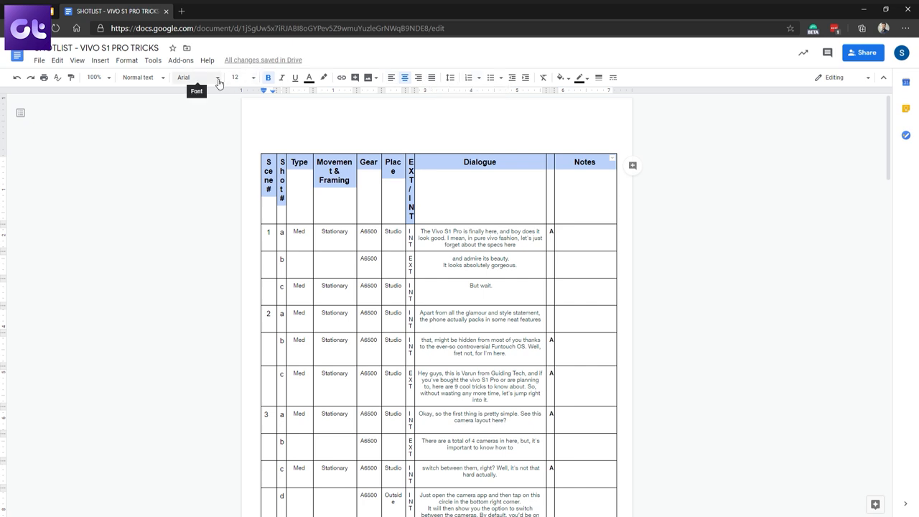
pyautogui.click(127, 61)
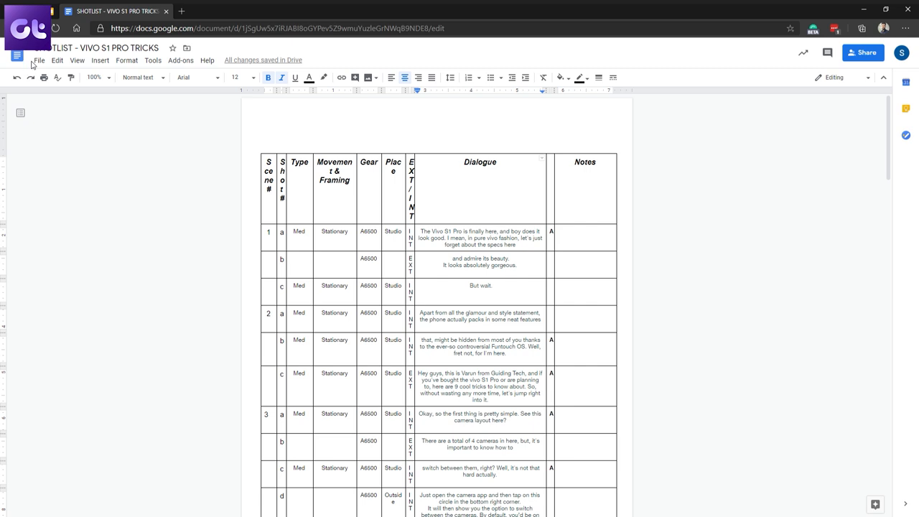
pyautogui.click(100, 11)
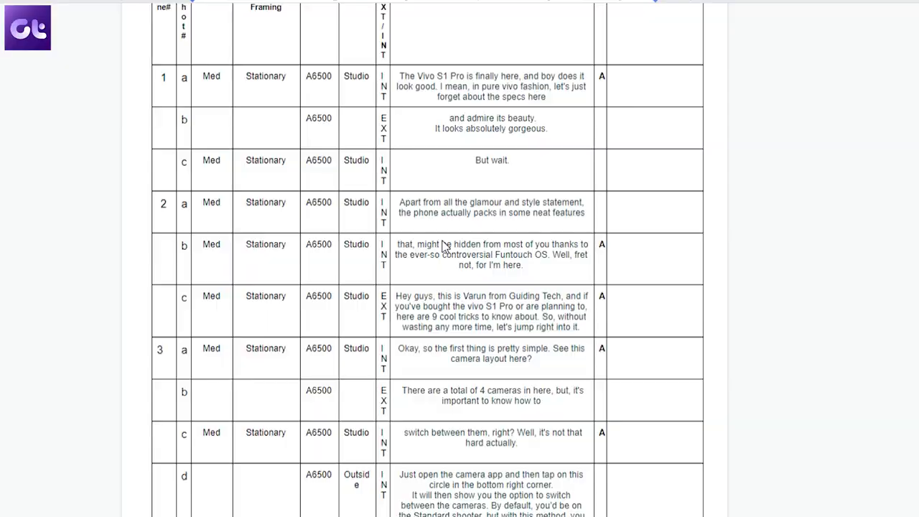
pyautogui.scroll(-3)
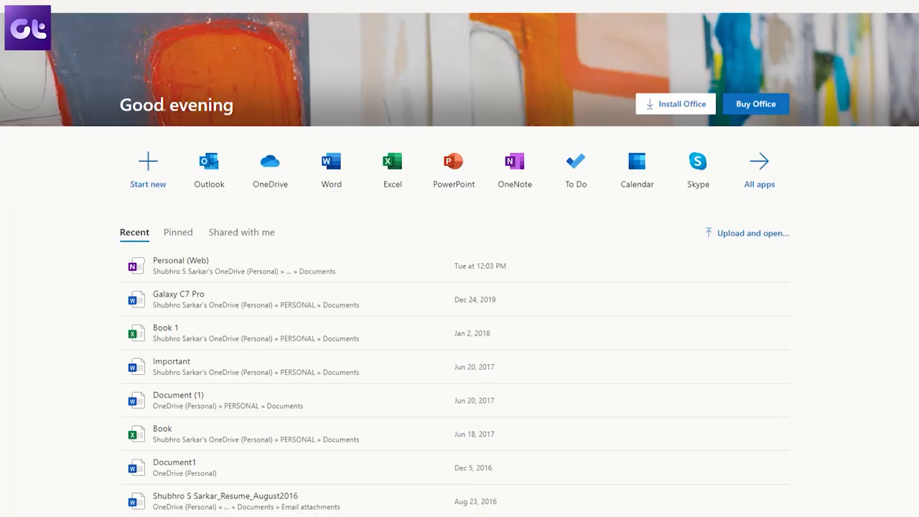
# - Open Galaxy C7 Pro, view the deck's Thank You slide, then return to the Word document's save details
pyautogui.click(178, 293)
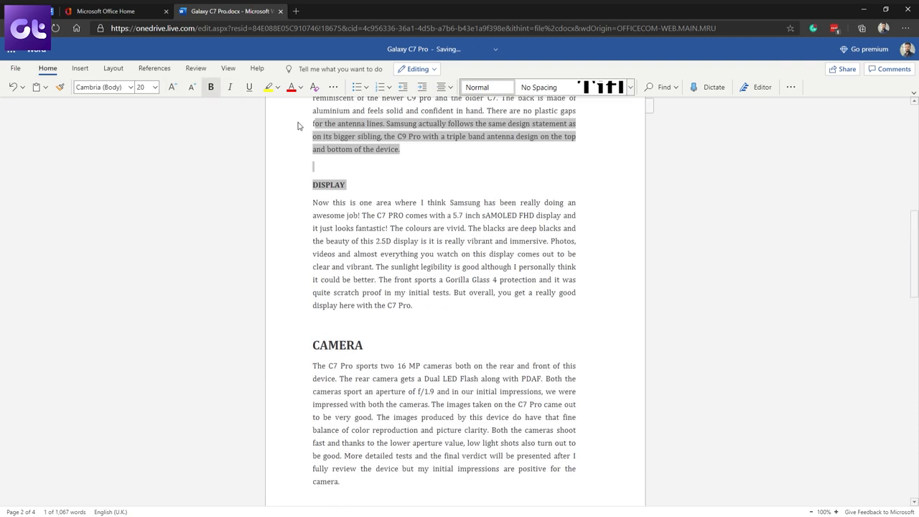
pyautogui.click(115, 11)
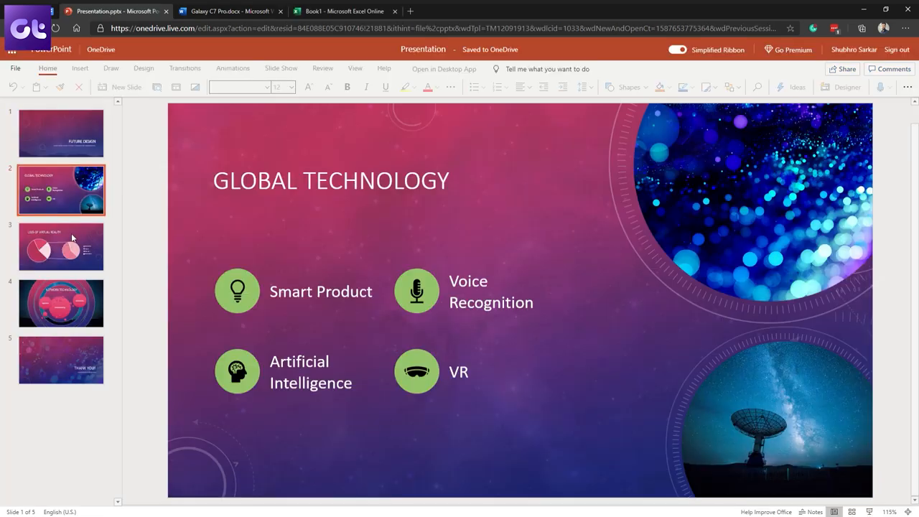
pyautogui.click(61, 359)
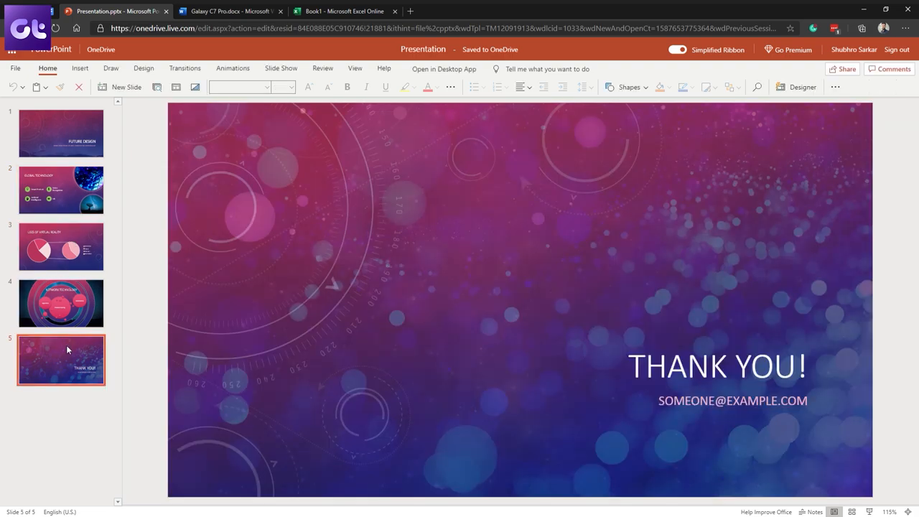
pyautogui.click(224, 12)
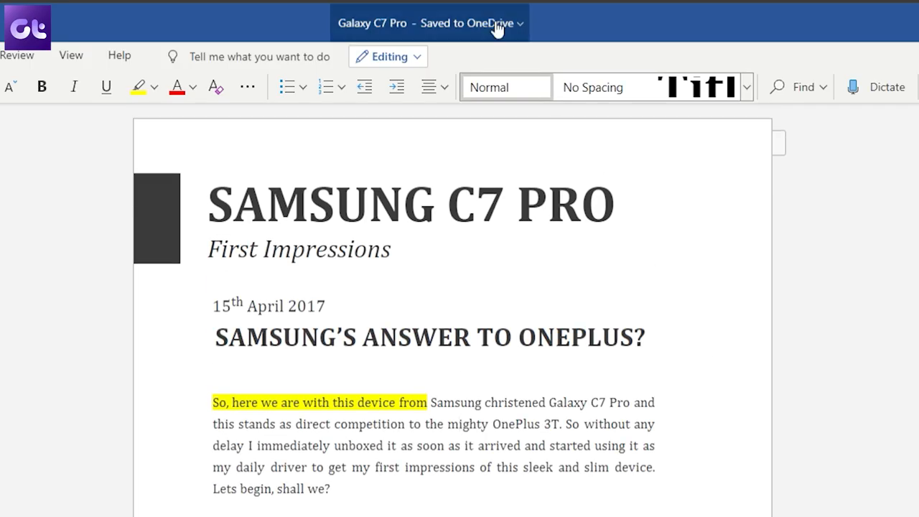